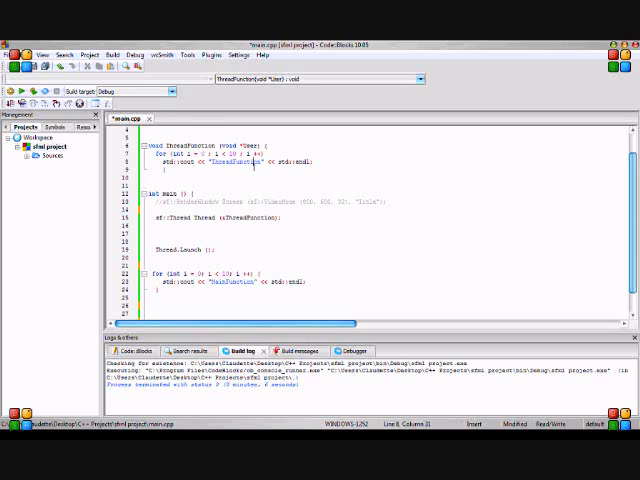
mouse_move(272, 216)
text(sf::)
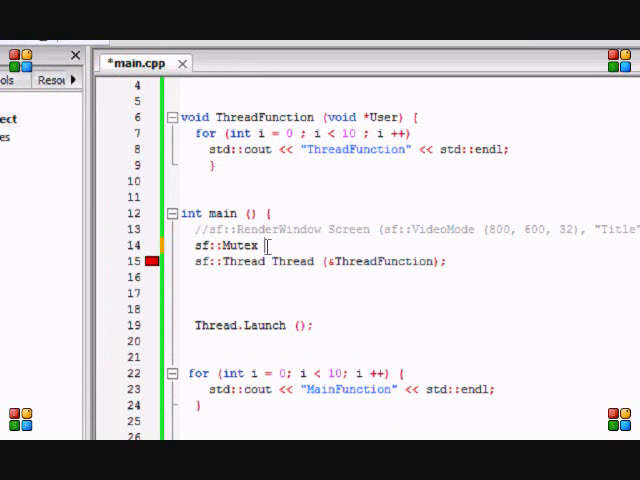
Step: Declare 'sf::Mutex Mutex;' above the sf::Thread declaration in main.cpp
text(Mutex;)
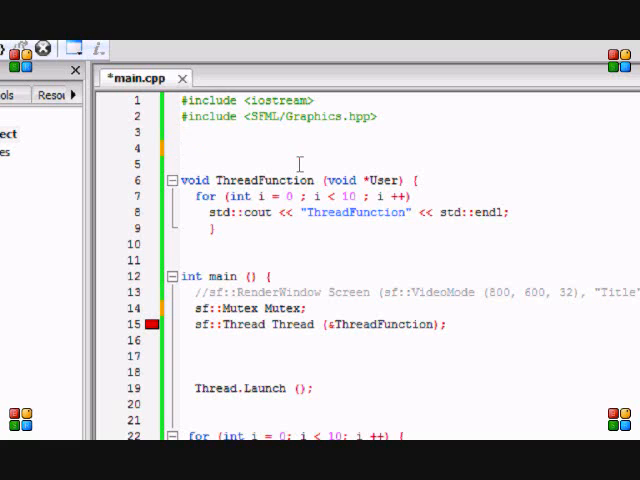
click(180, 148)
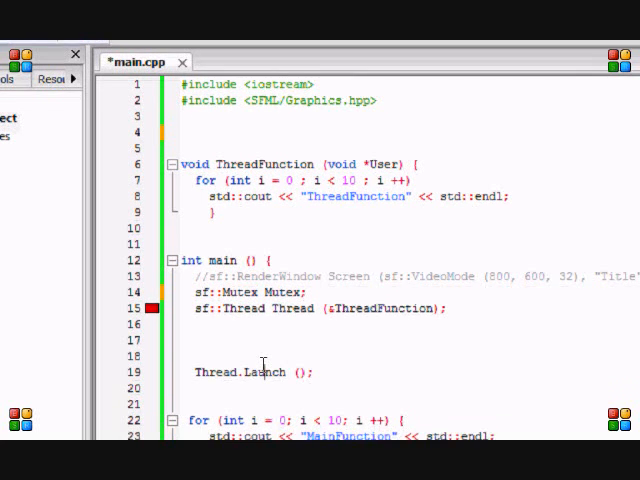
Step: Add 'Mutex.Lock ();' after Thread.Launch and 'Mutex.Unlock ();' after the printing loop
scroll(down, 3)
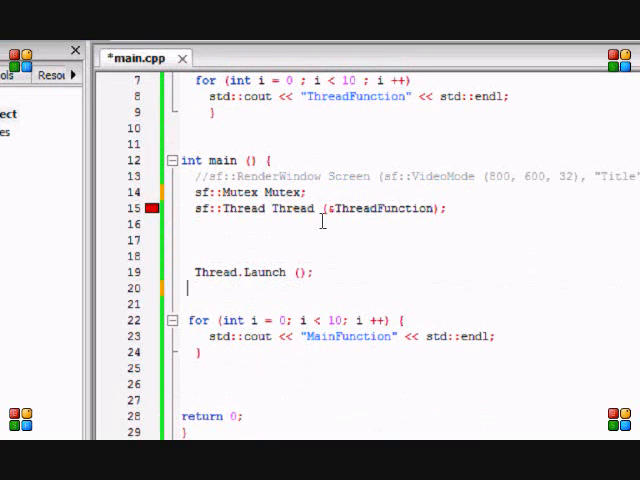
text(Mutex.Lock ();)
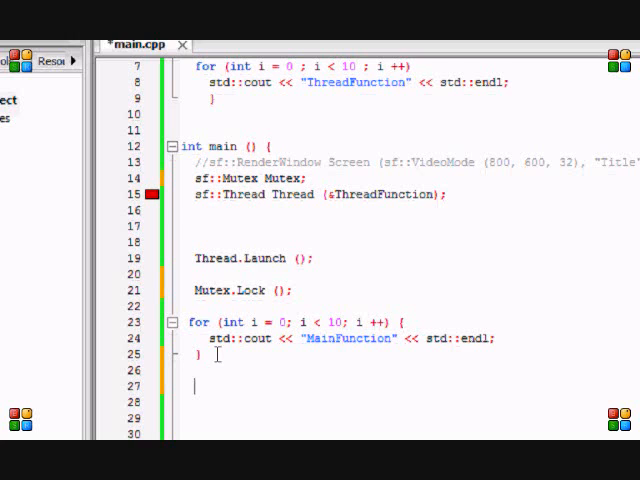
scroll(down, 3)
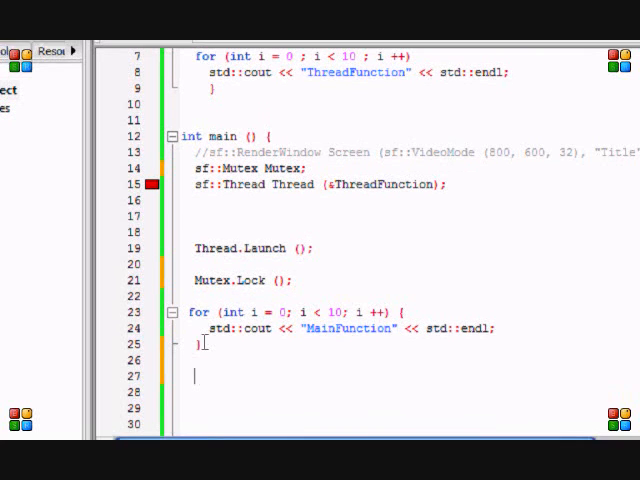
text(Mutex.)
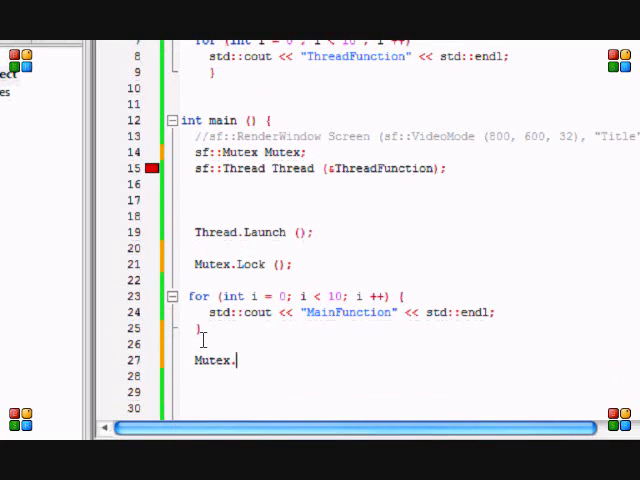
text(Unlock ();)
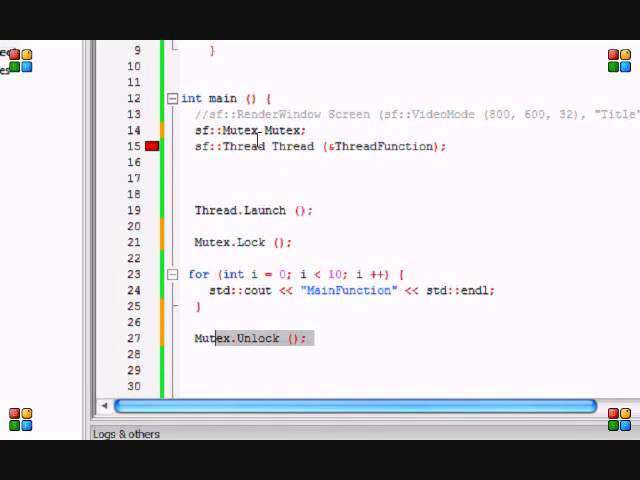
click(150, 146)
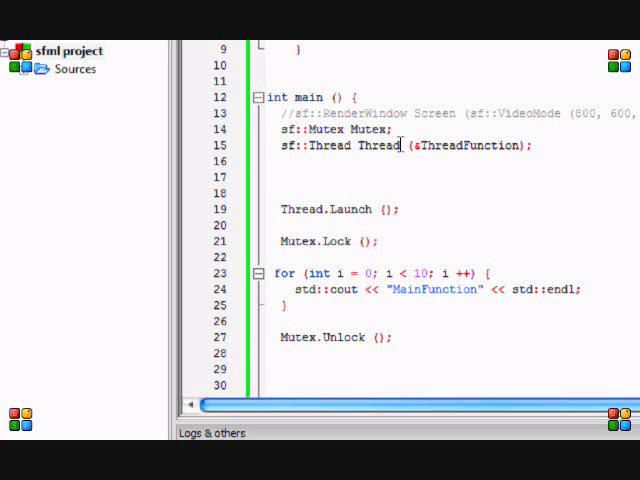
click(394, 128)
text(sf::)
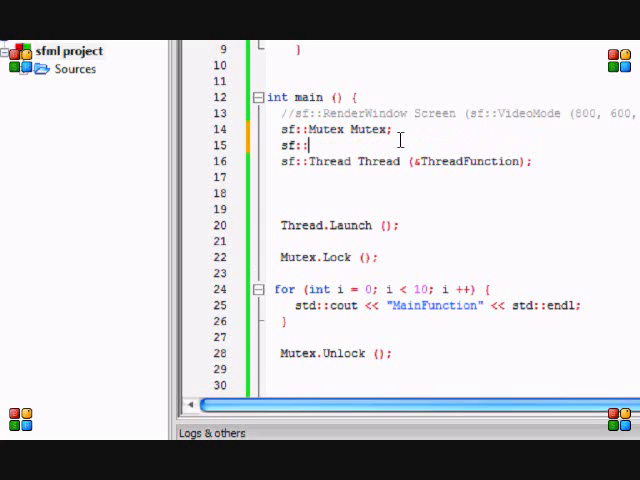
text(Lock Lock (Mut)
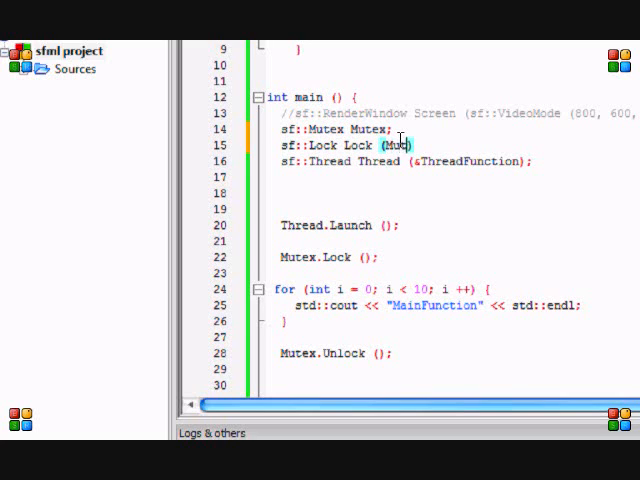
text(ex);)
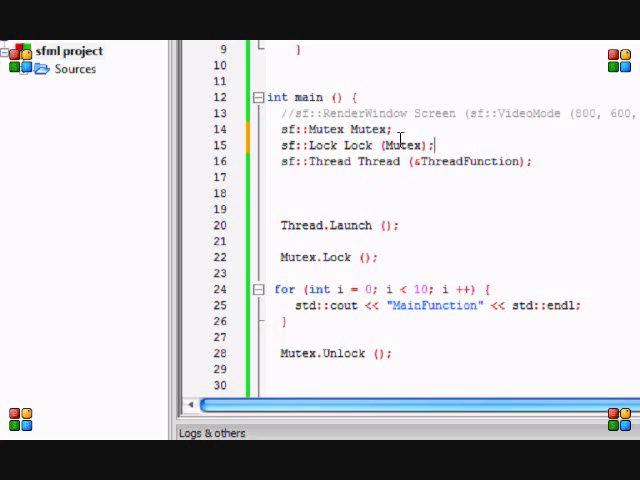
scroll(down, 3)
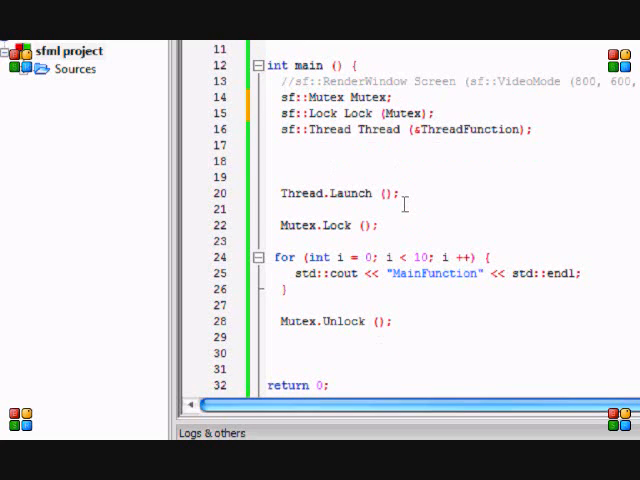
double_click(324, 224)
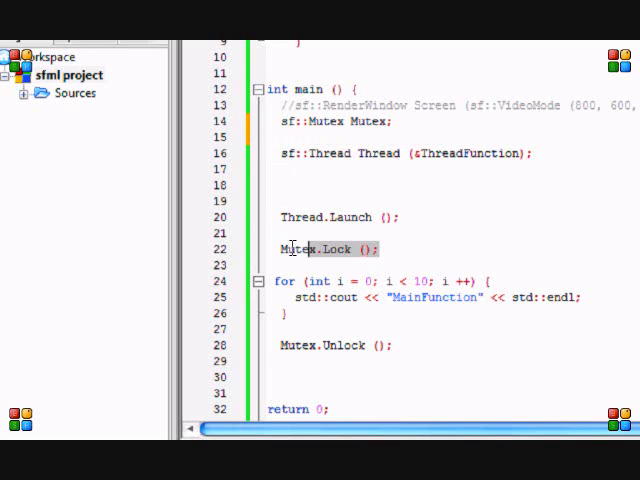
Step: Overwrite 'Mutex.Lock ();' with 'sf::Lock Lock (Mutex);' after Thread.Launch
text(sf::Lock Lock (Mutex);)
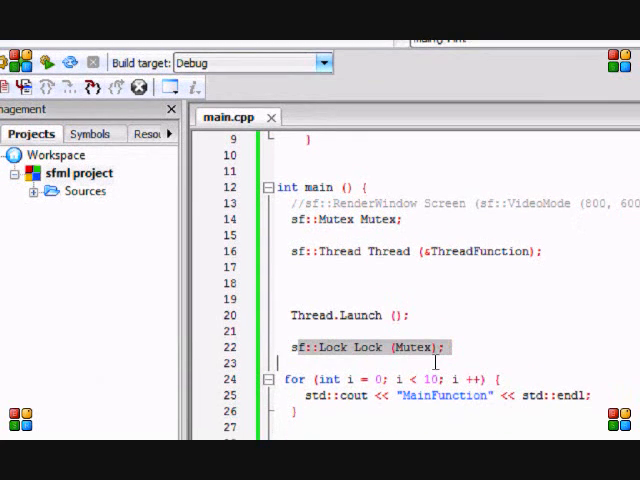
scroll(down, 3)
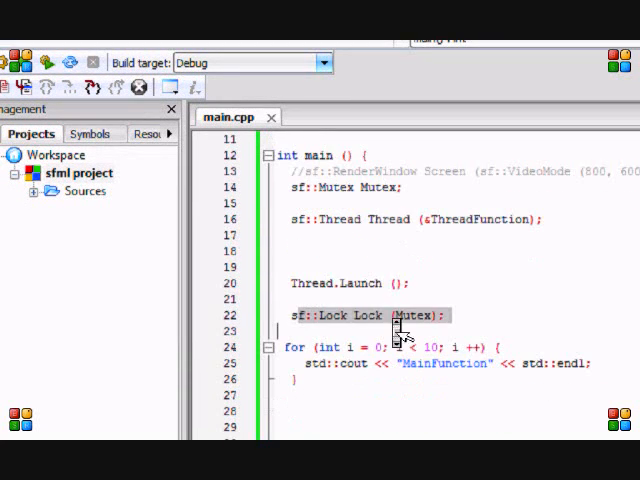